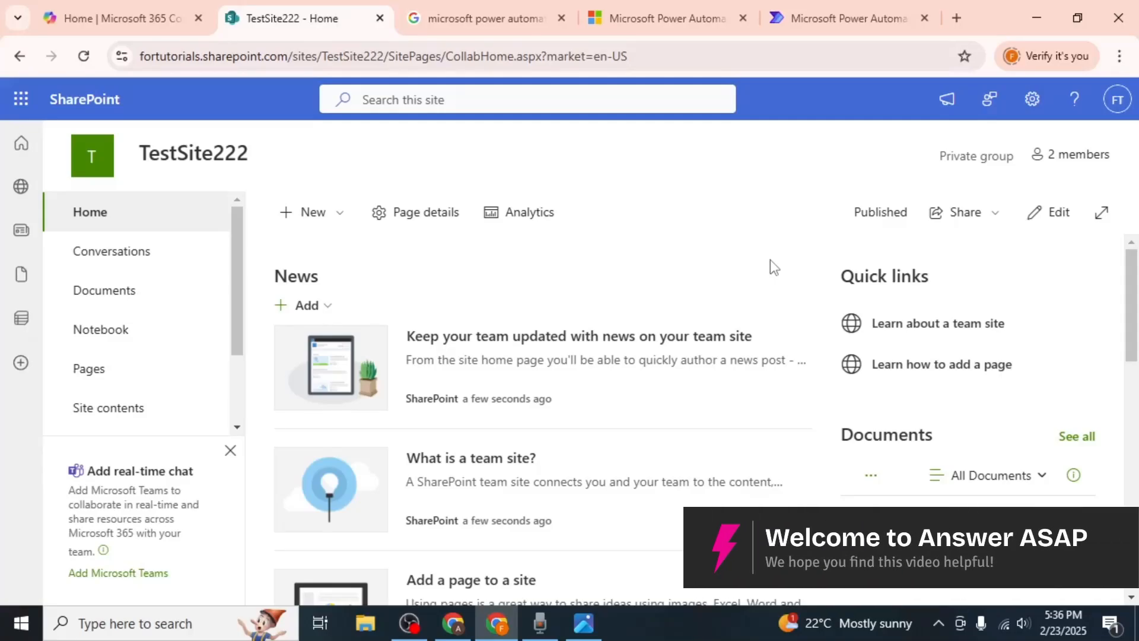
pyautogui.moveTo(750, 313)
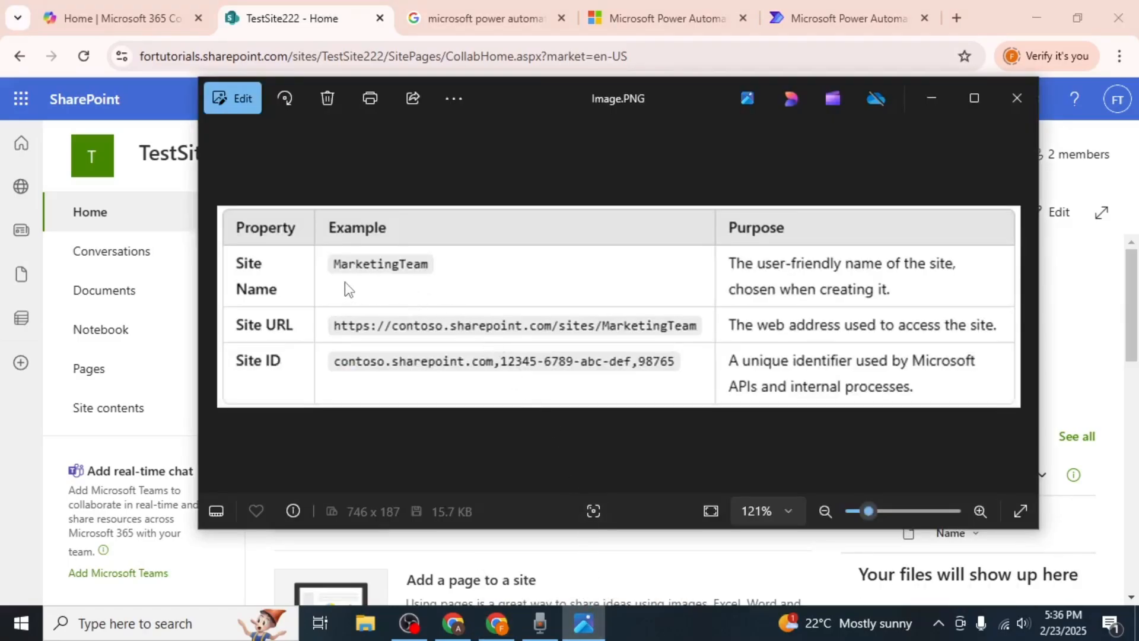
pyautogui.moveTo(616, 341)
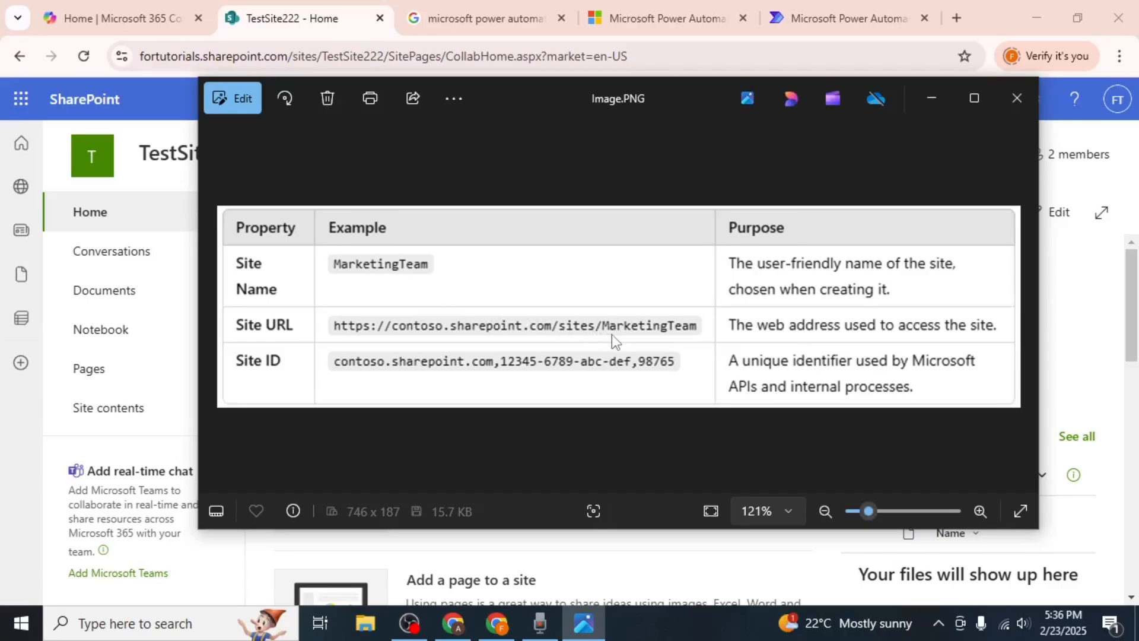
pyautogui.moveTo(346, 339)
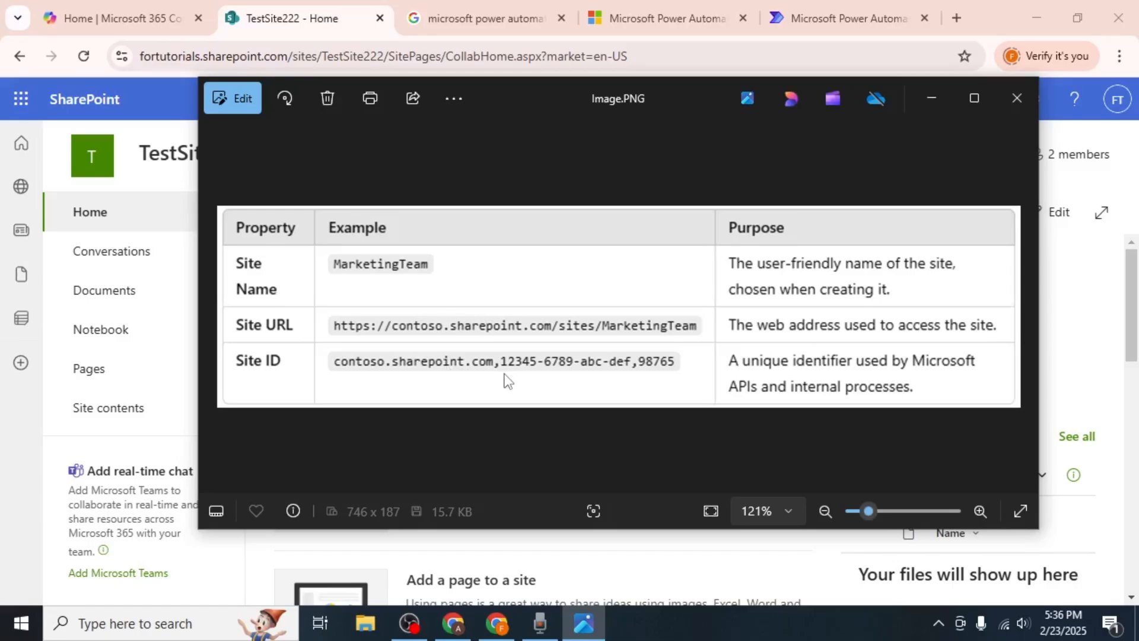
pyautogui.moveTo(507, 376)
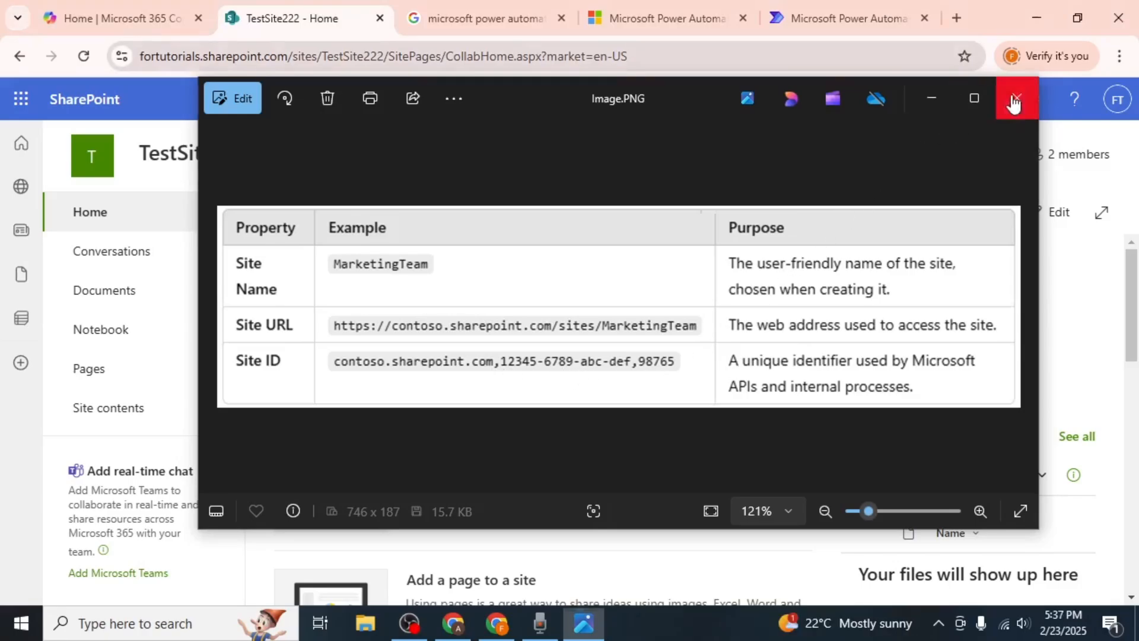
# - Leave the reference image and reach the Microsoft Power Automate product page from the Google results
pyautogui.click(1016, 98)
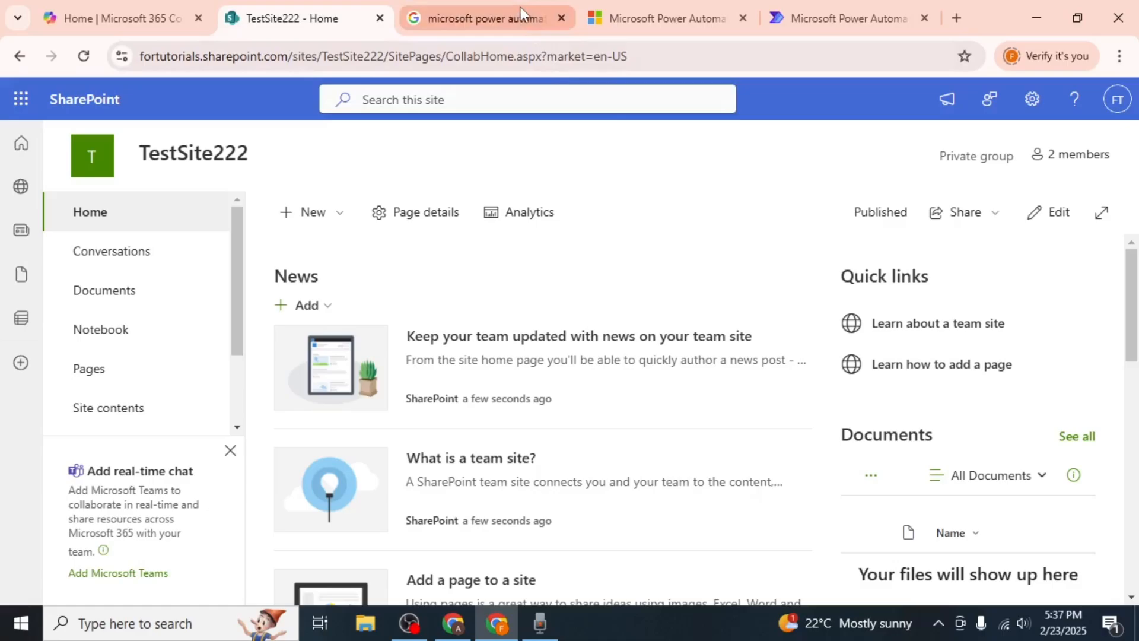
pyautogui.click(480, 18)
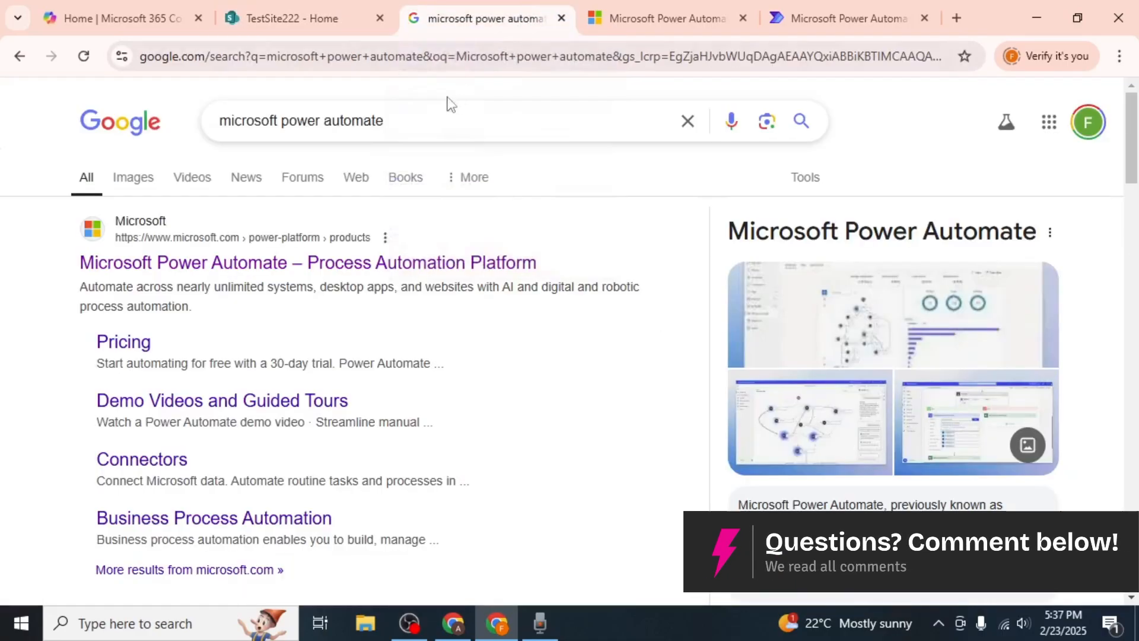
pyautogui.moveTo(372, 130)
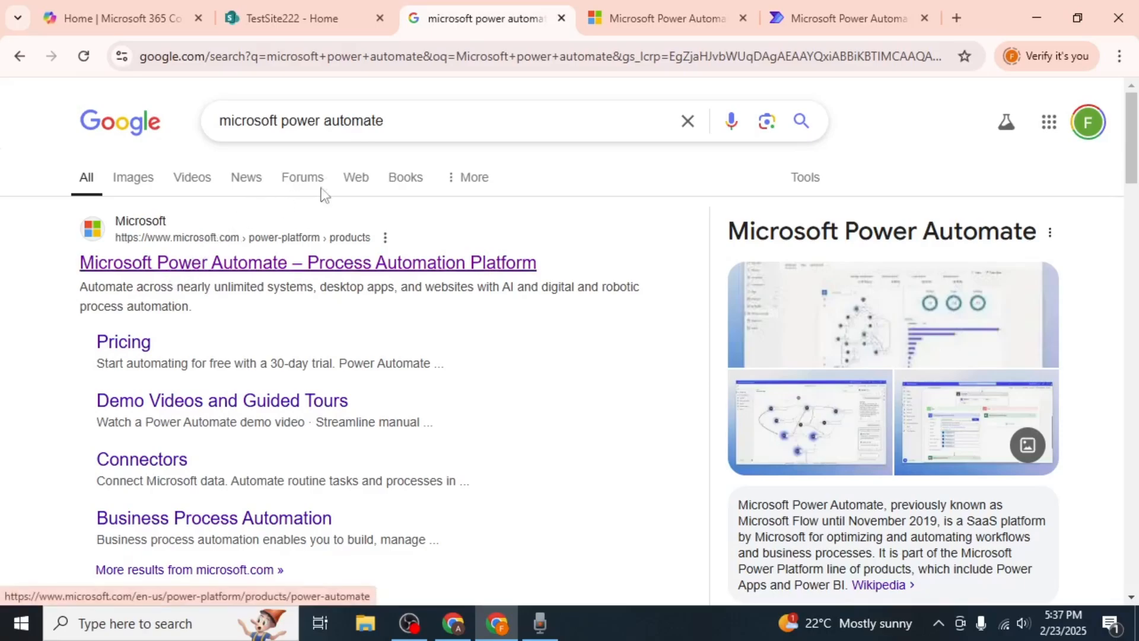
pyautogui.click(658, 18)
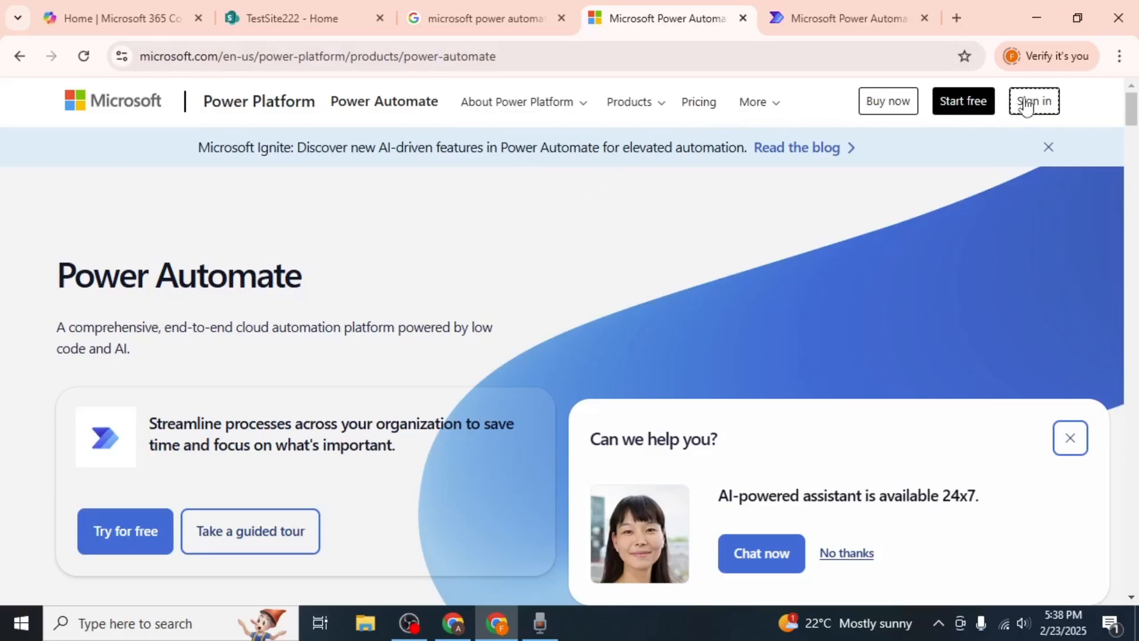
pyautogui.moveTo(1033, 101)
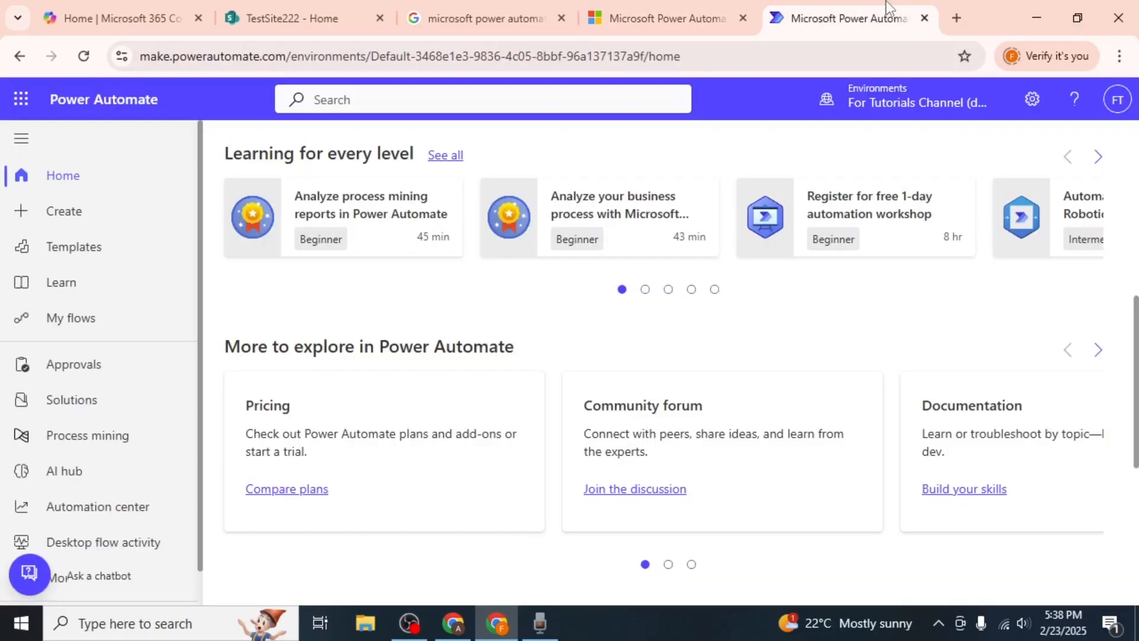
pyautogui.moveTo(391, 231)
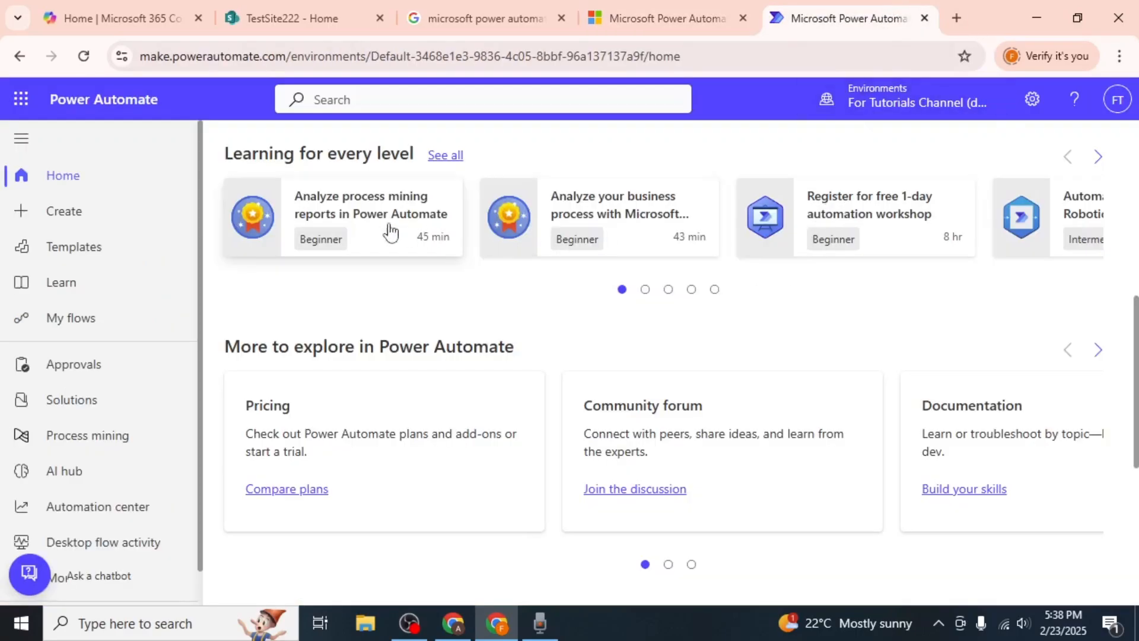
pyautogui.moveTo(64, 211)
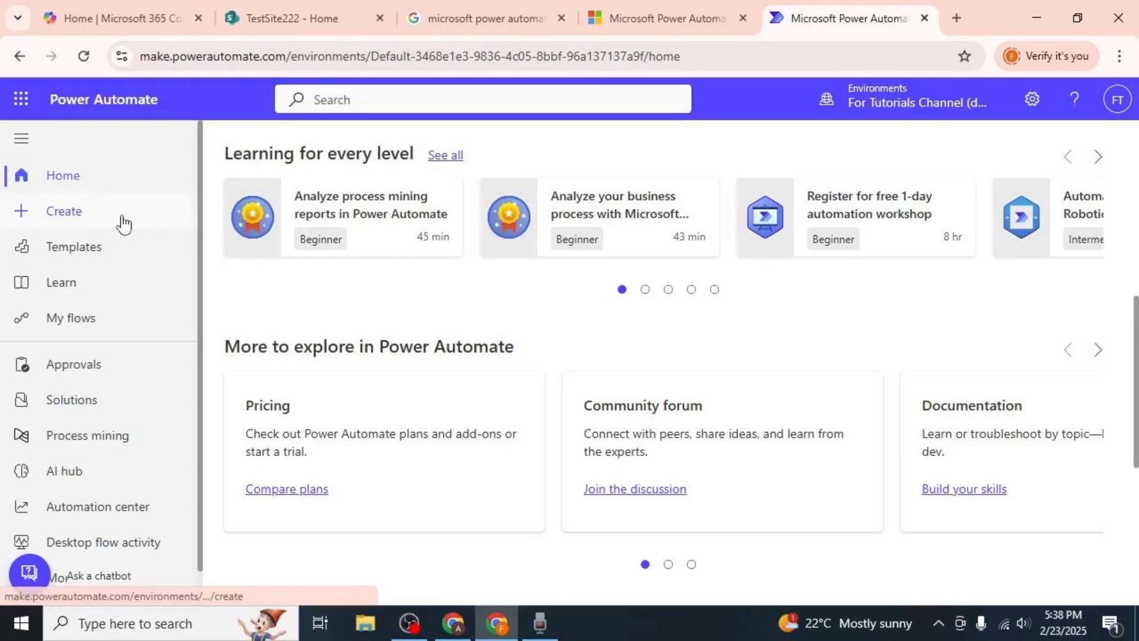
# - Create a manually triggered instant cloud flow named 'Get Site Id'
pyautogui.click(63, 211)
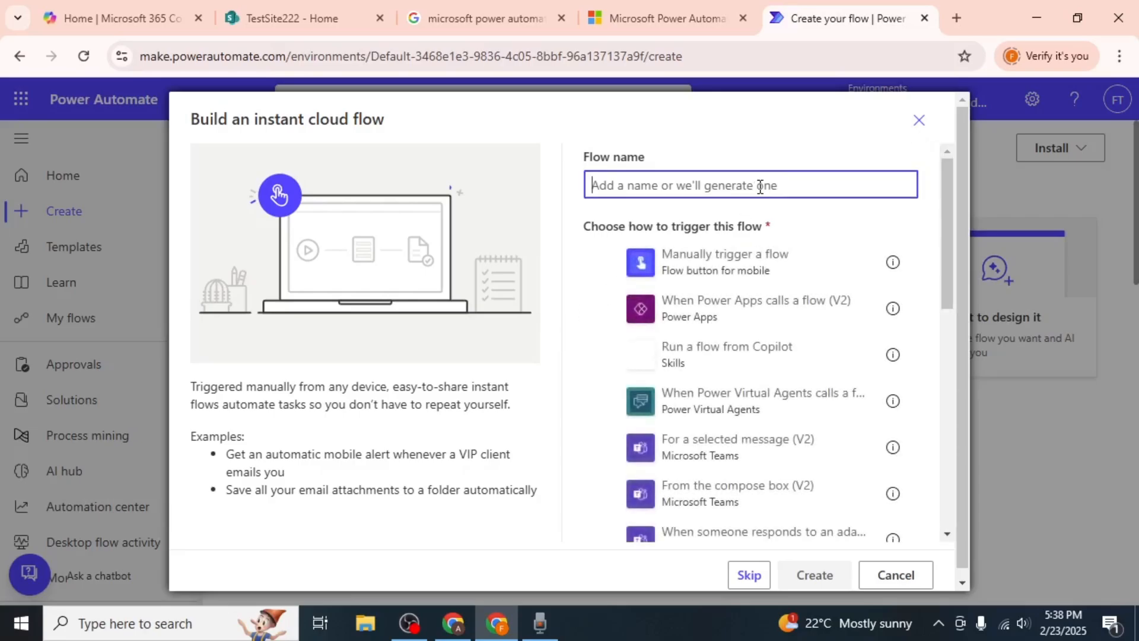
pyautogui.write('Get Site Id')
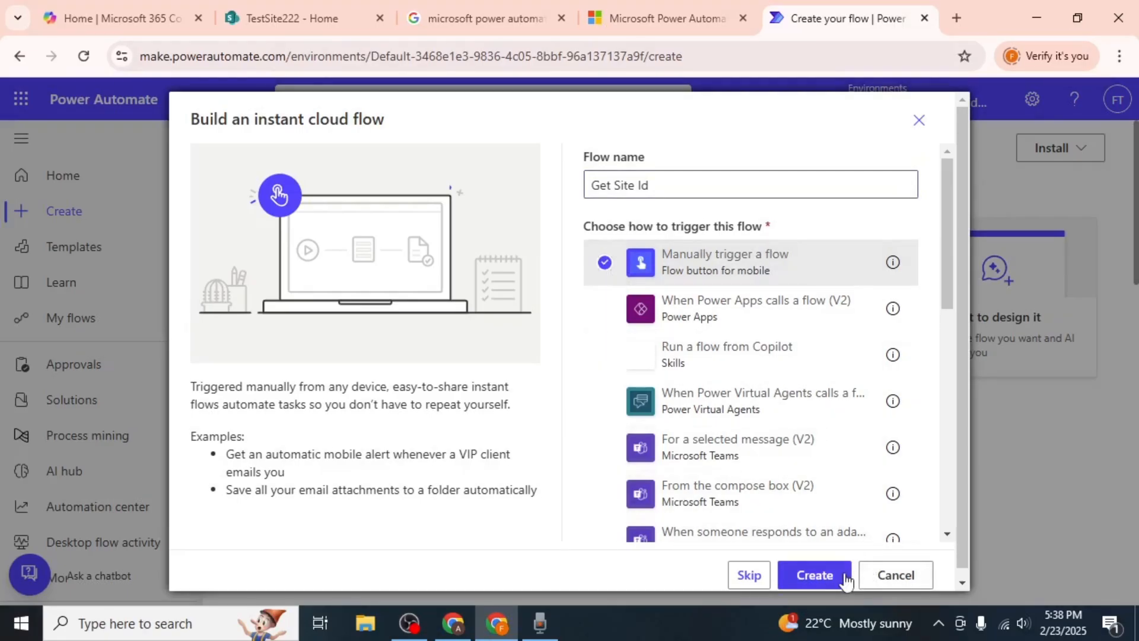
pyautogui.click(814, 574)
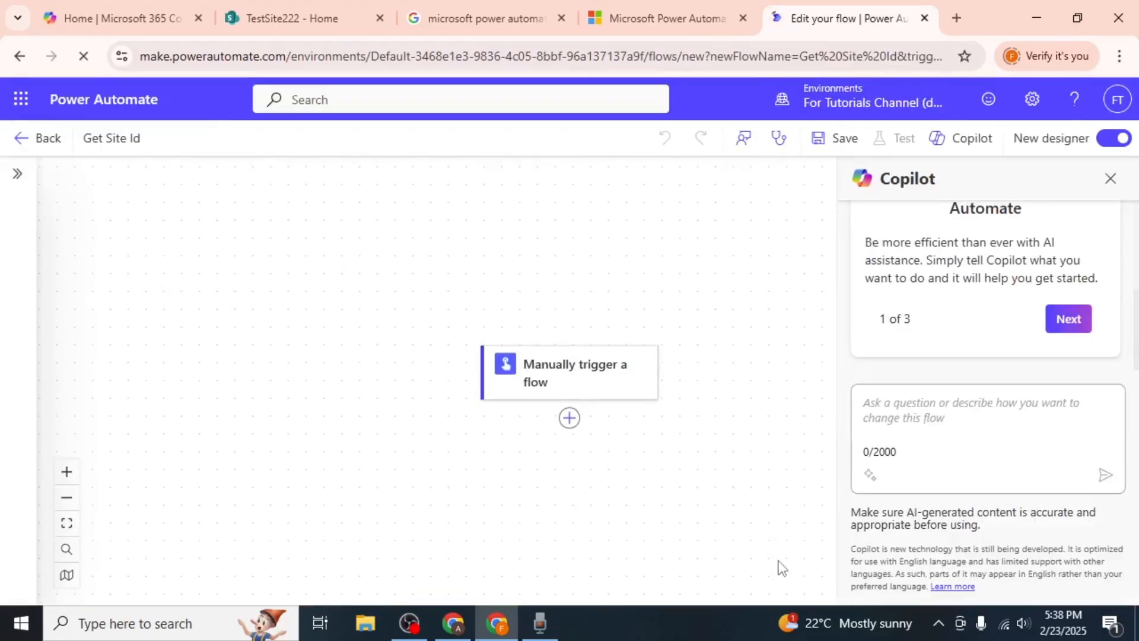
# - Add a 'Send an HTTP request to SharePoint' action after the manual trigger
pyautogui.click(1068, 318)
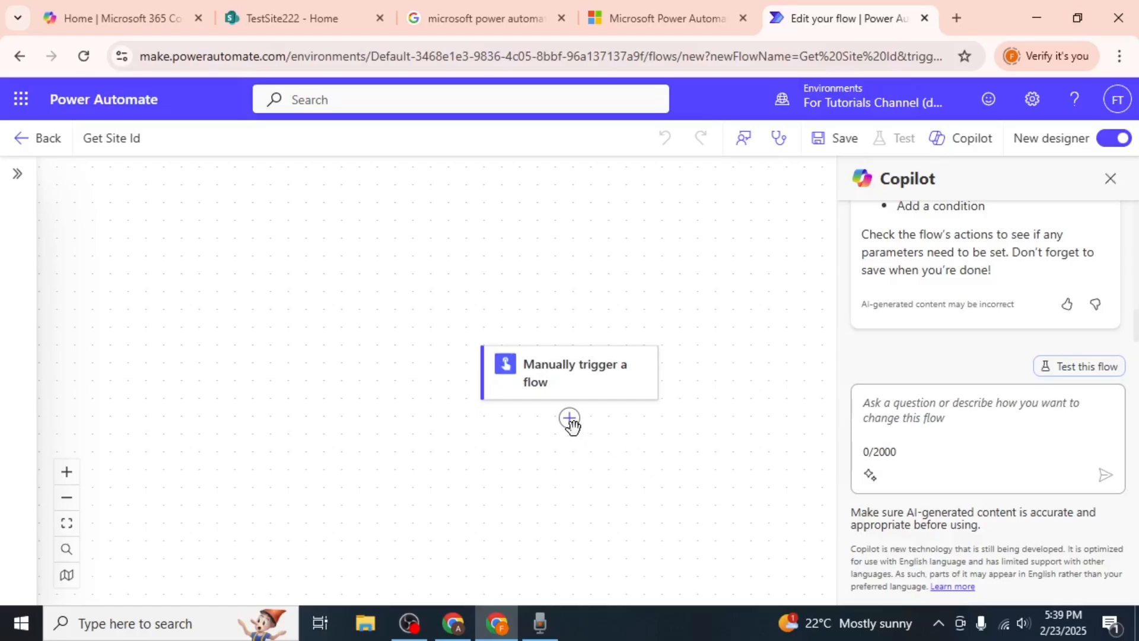
pyautogui.click(569, 418)
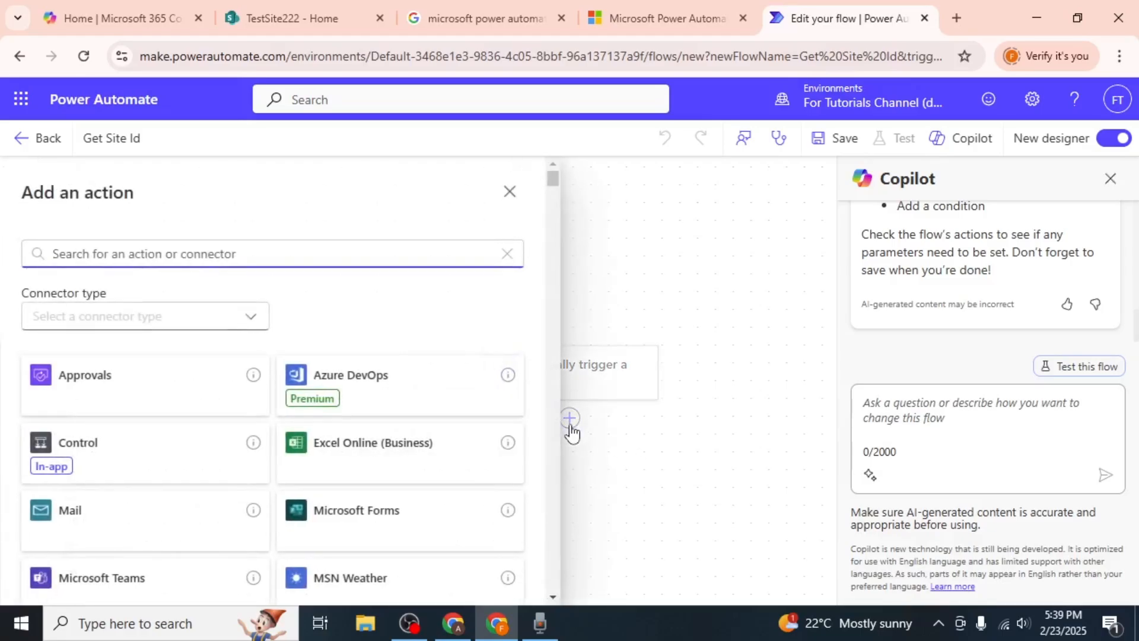
pyautogui.write('Send an HTTP reques')
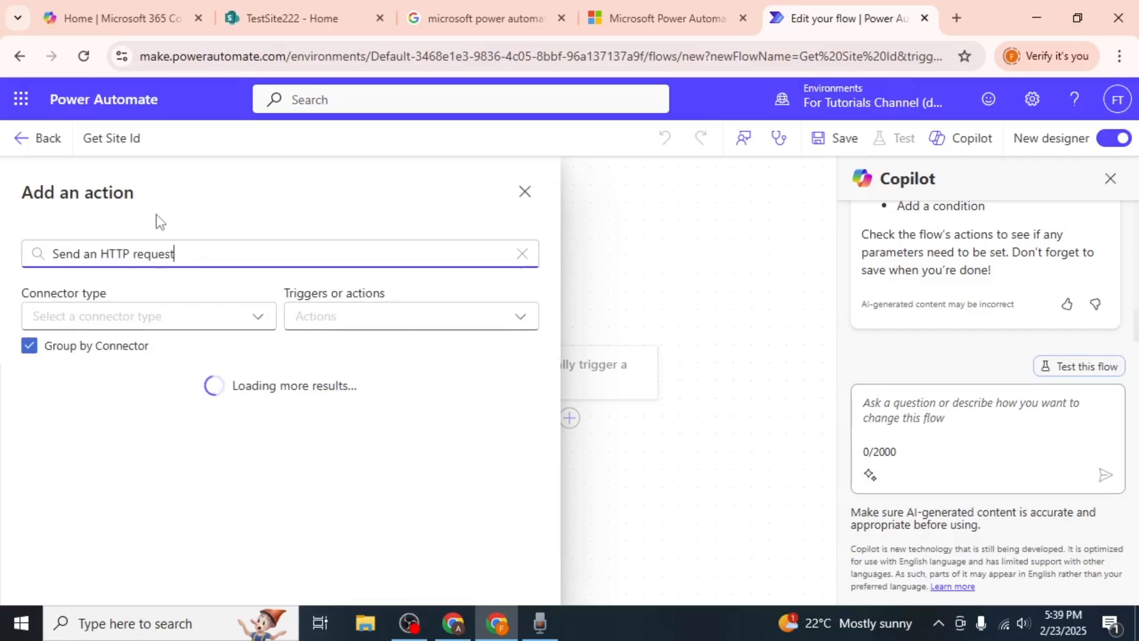
pyautogui.write('to sharepoint')
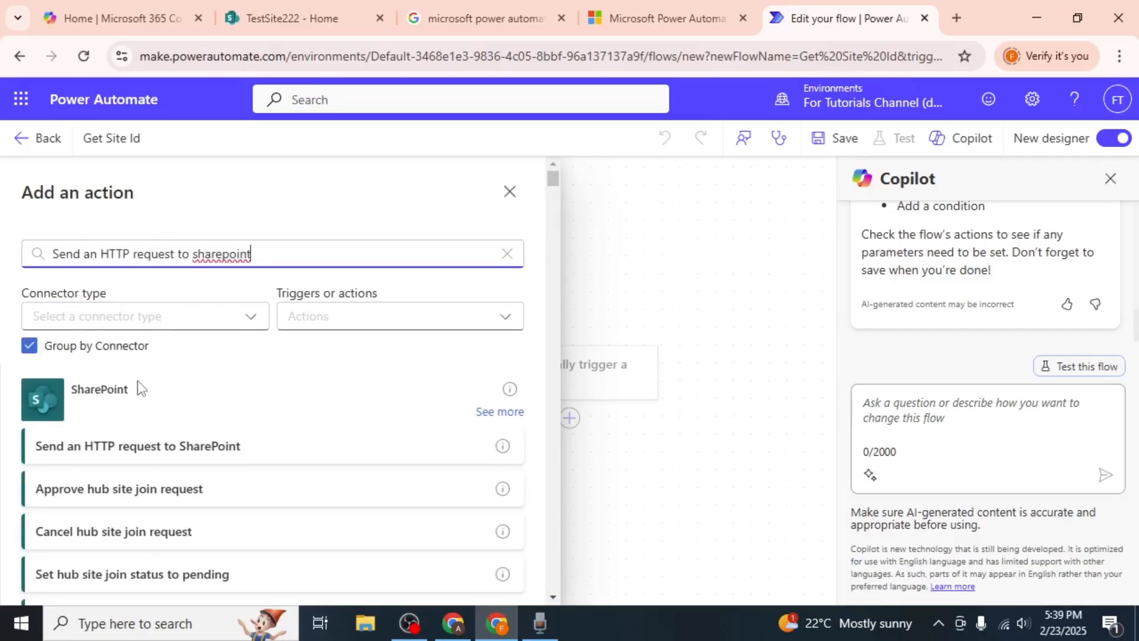
pyautogui.click(138, 445)
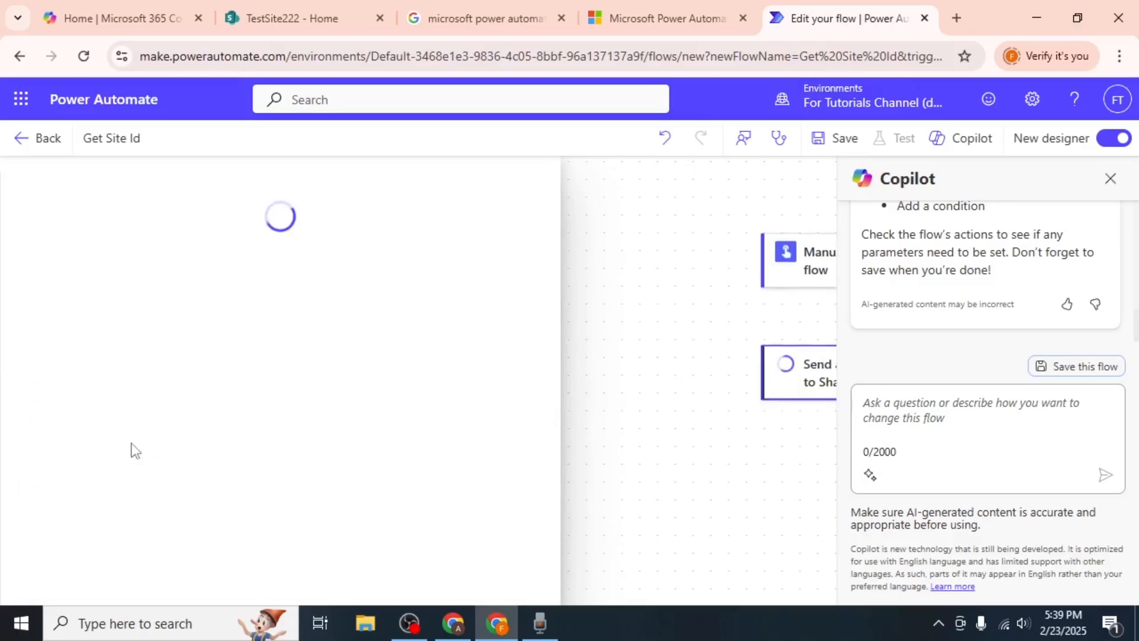
pyautogui.click(797, 371)
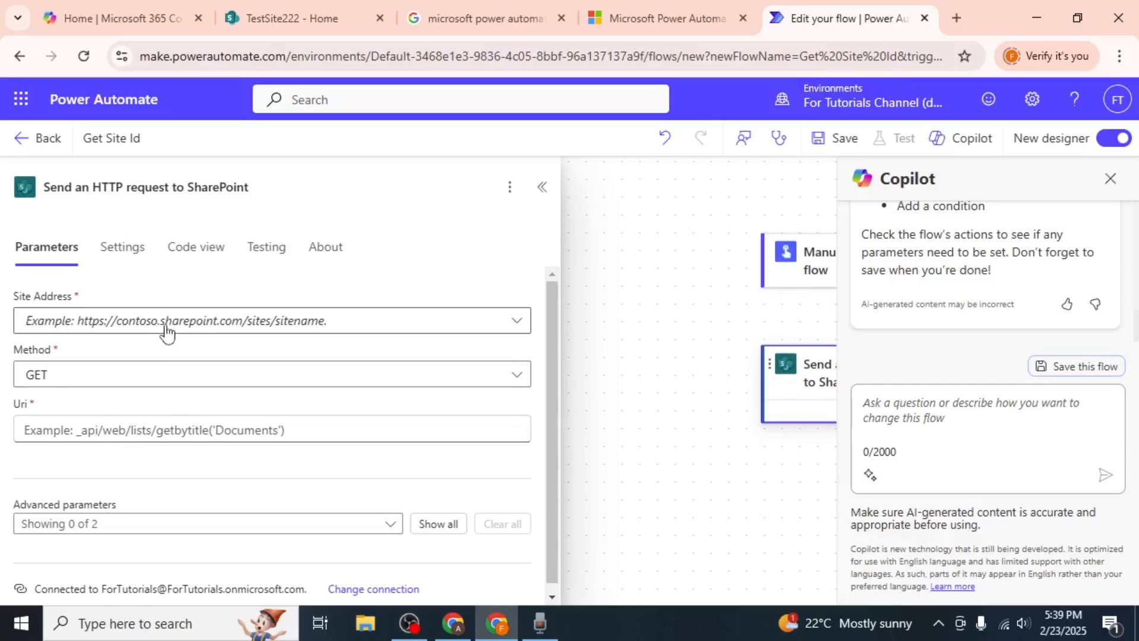
# - Target TestSite222 with a GET request to Uri _api/site/id
pyautogui.click(271, 320)
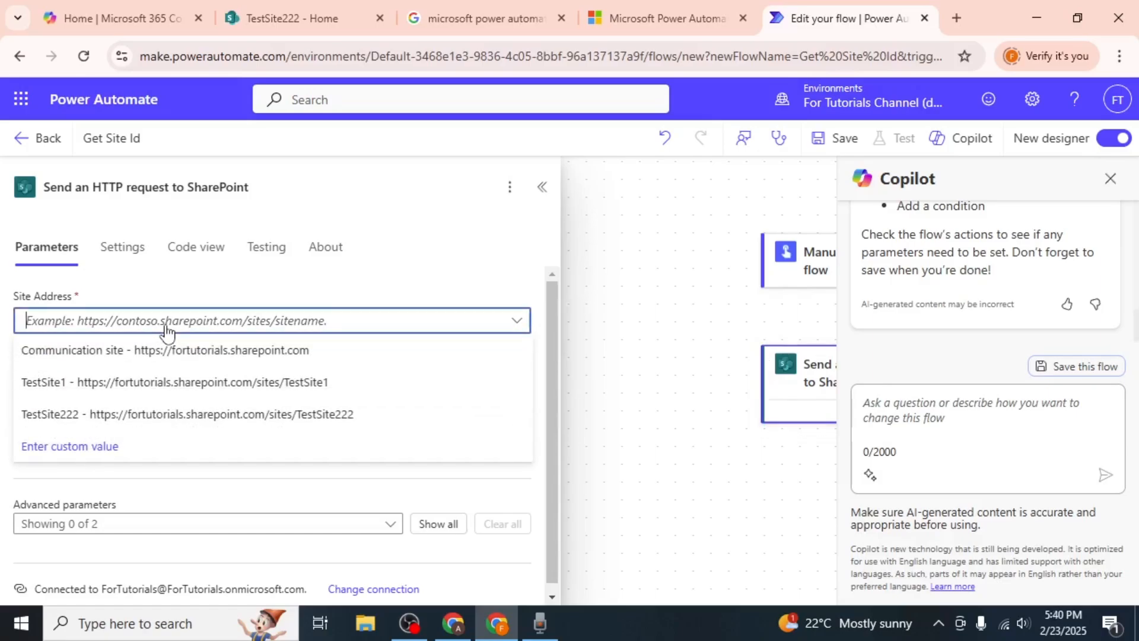
pyautogui.click(186, 414)
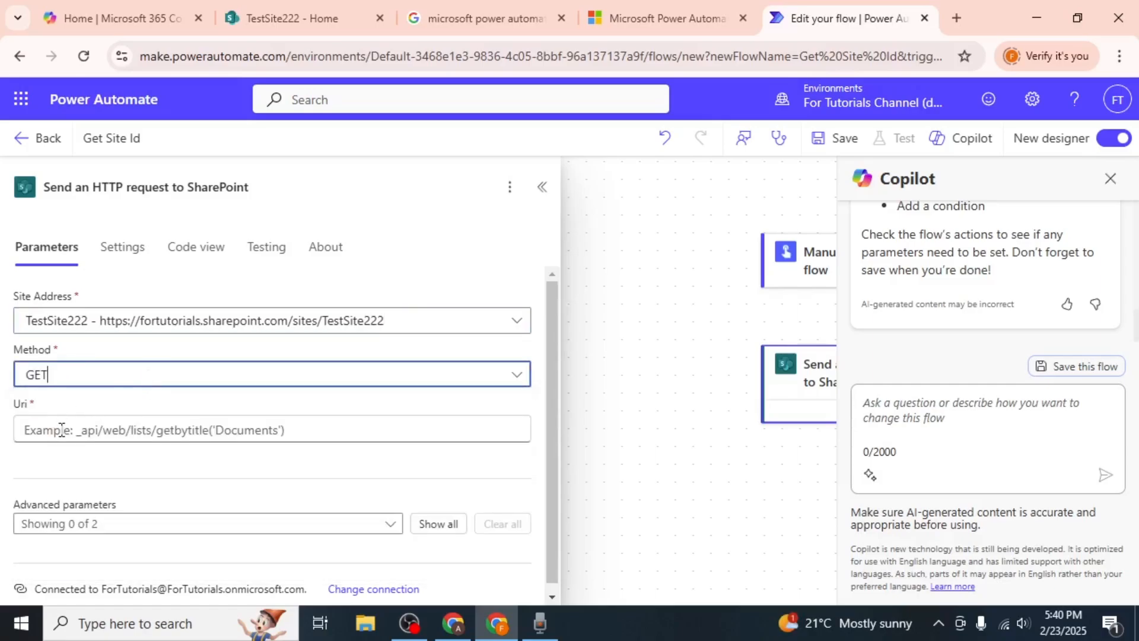
pyautogui.write('_api/site/id')
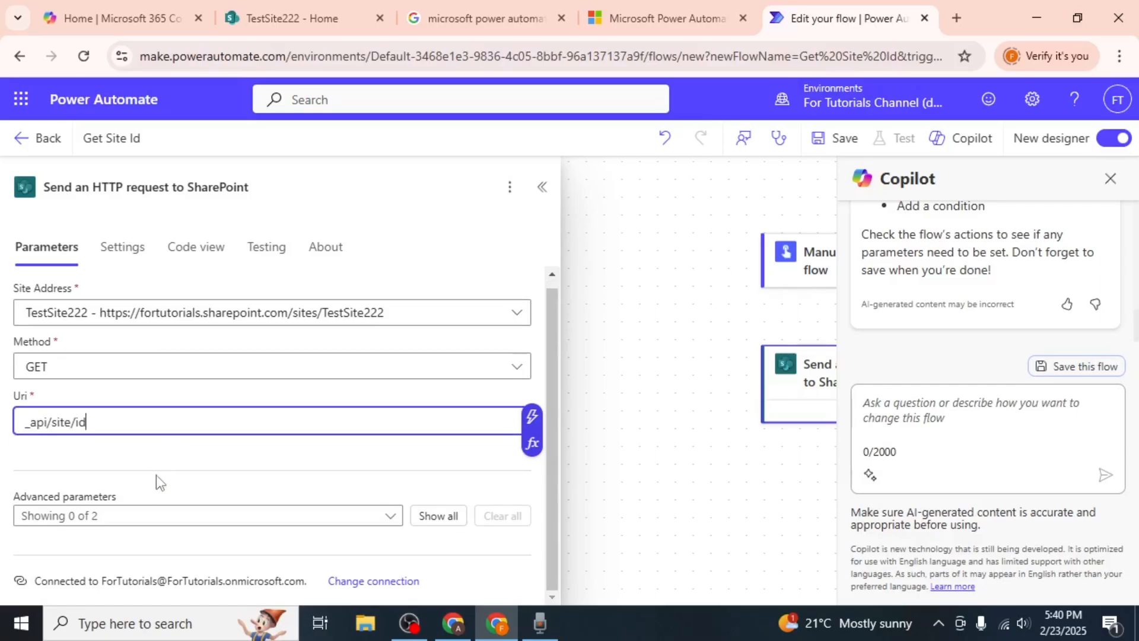
# - Add an Accept header set to application/json;odata=verbose
pyautogui.click(206, 515)
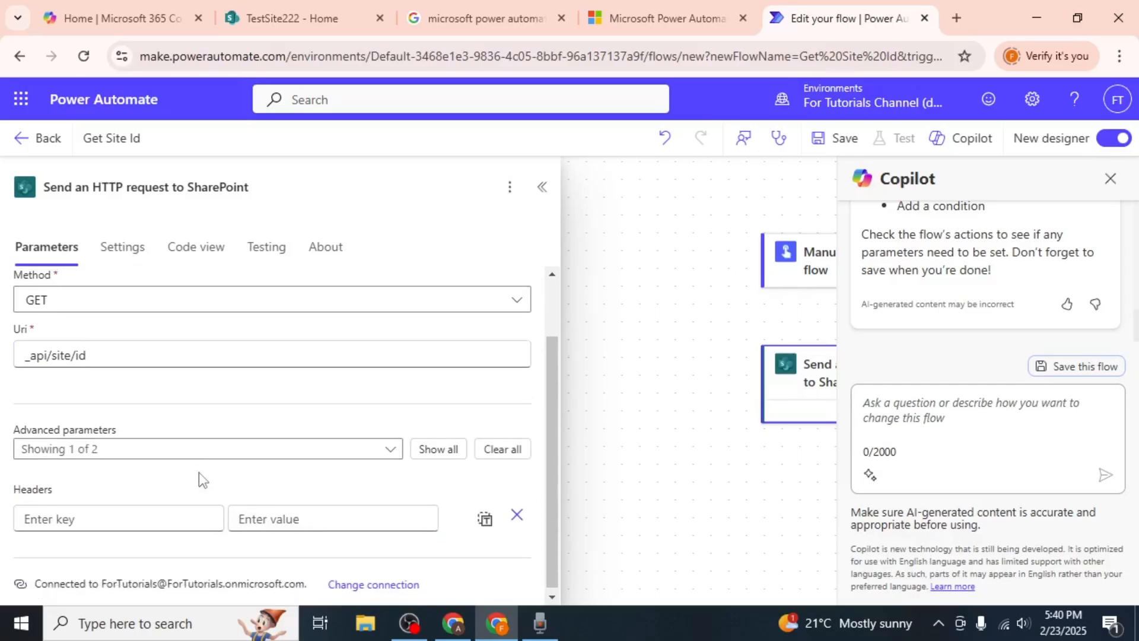
pyautogui.write('Acce')
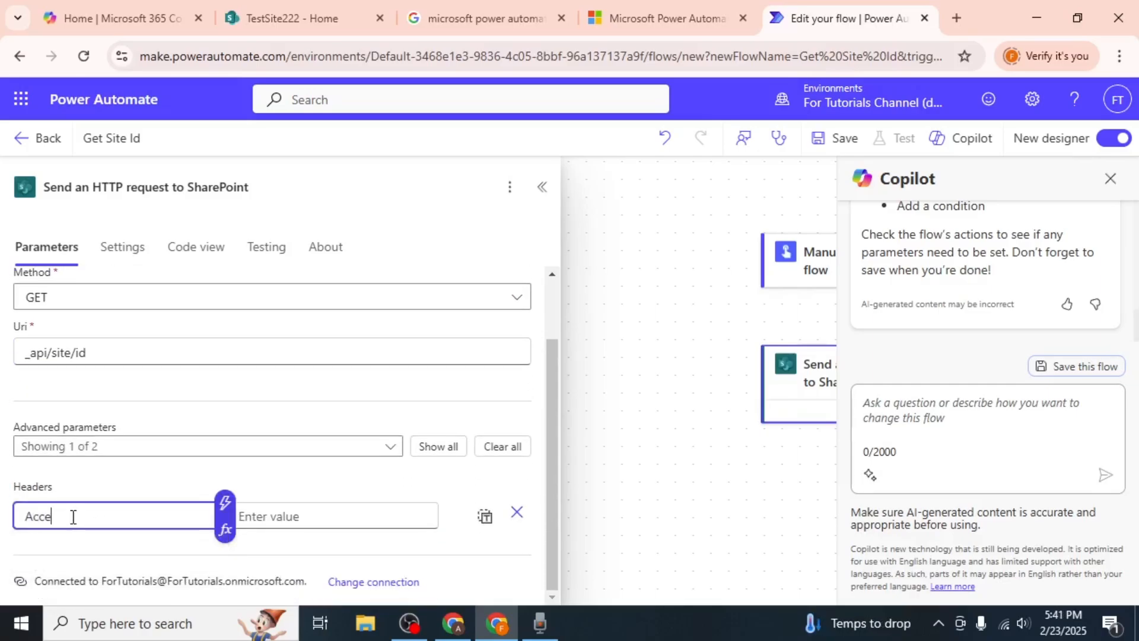
pyautogui.click(327, 516)
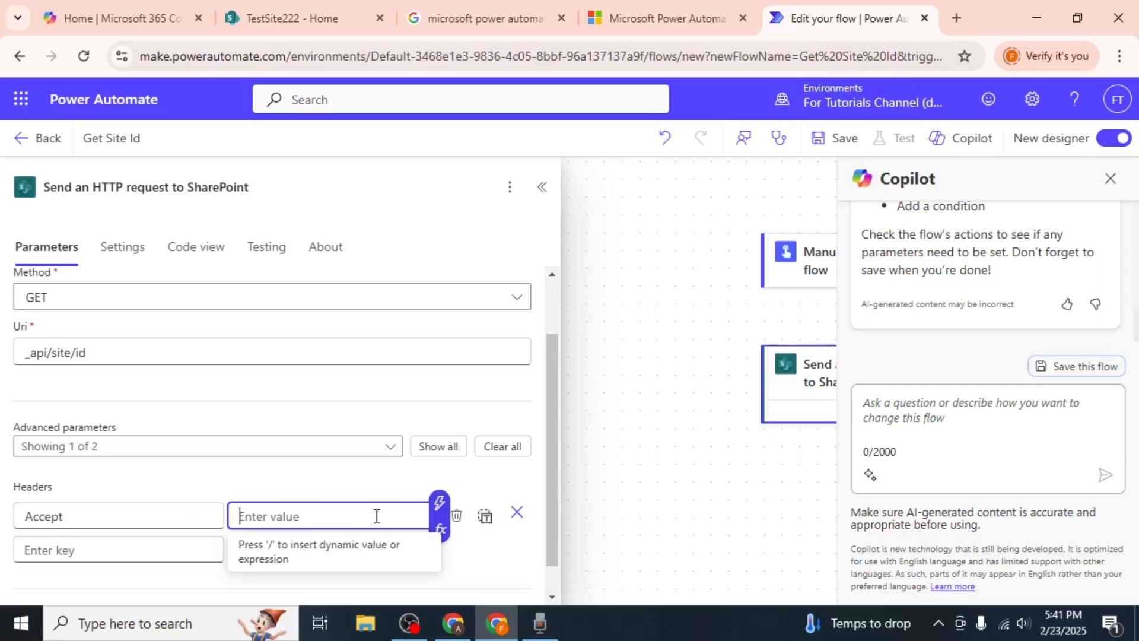
pyautogui.write('application/json;odata=verbose')
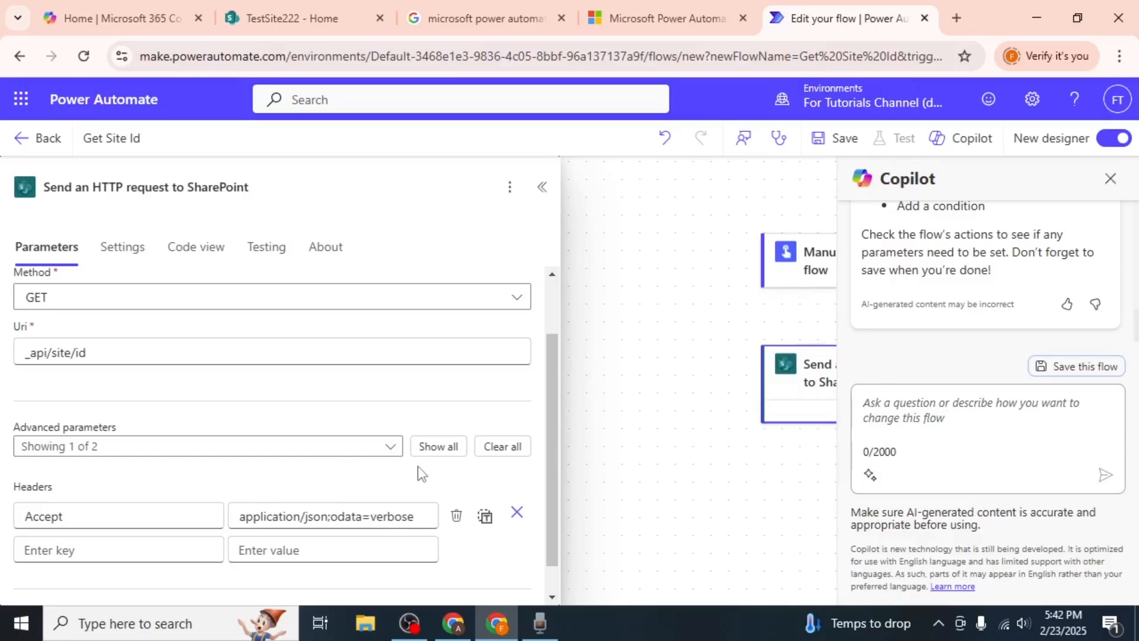
# - Save the Get Site Id flow and choose a manual test
pyautogui.click(844, 138)
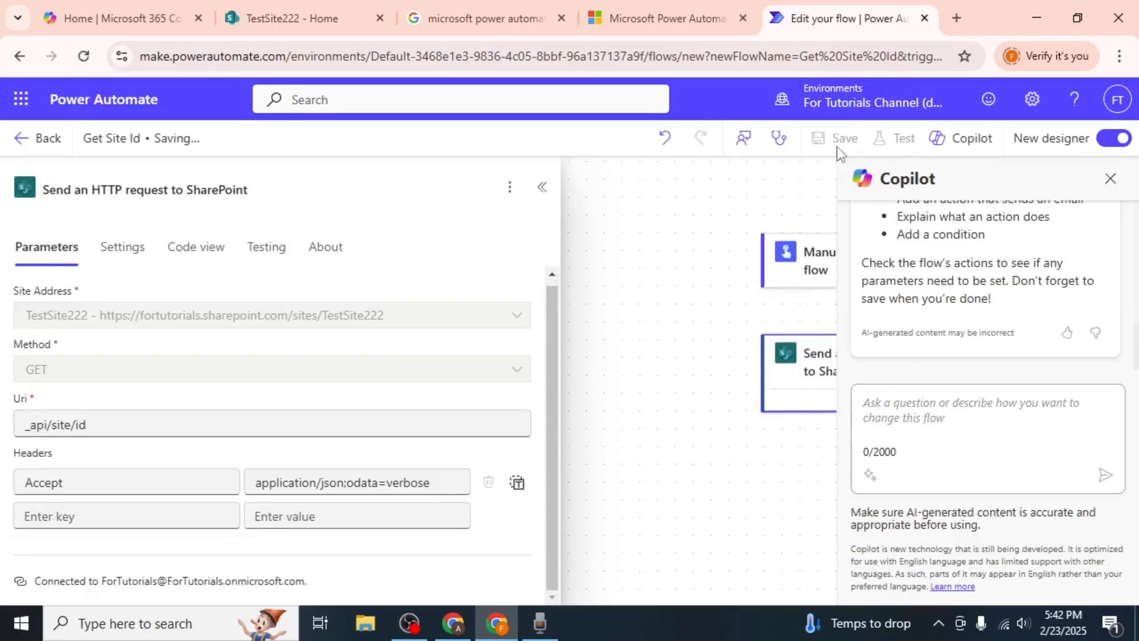
pyautogui.click(1111, 178)
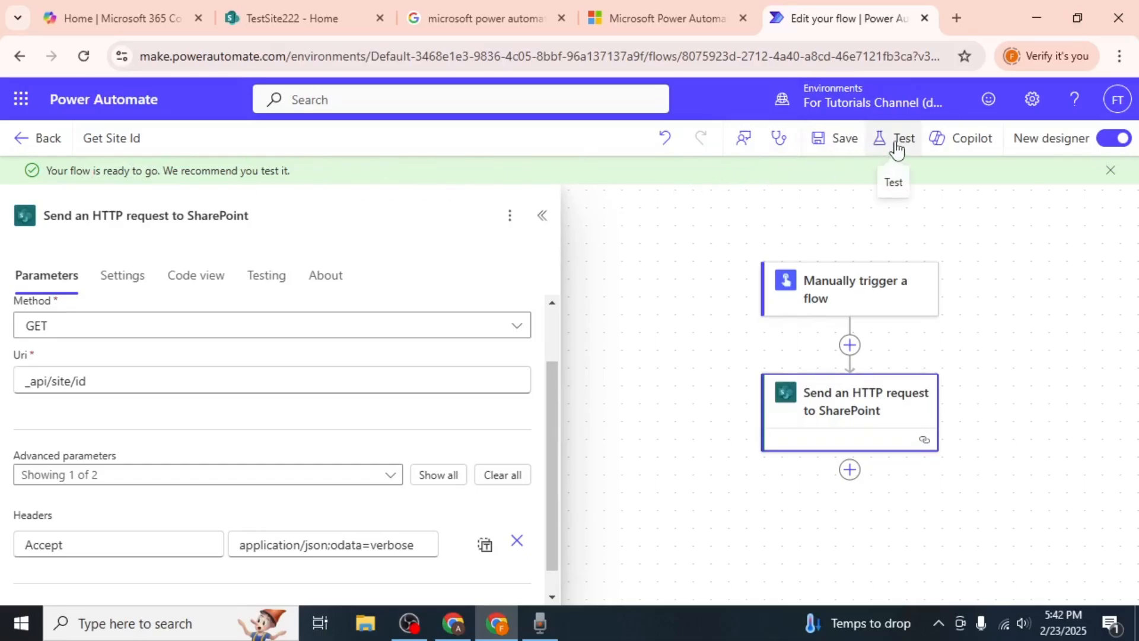
pyautogui.click(903, 137)
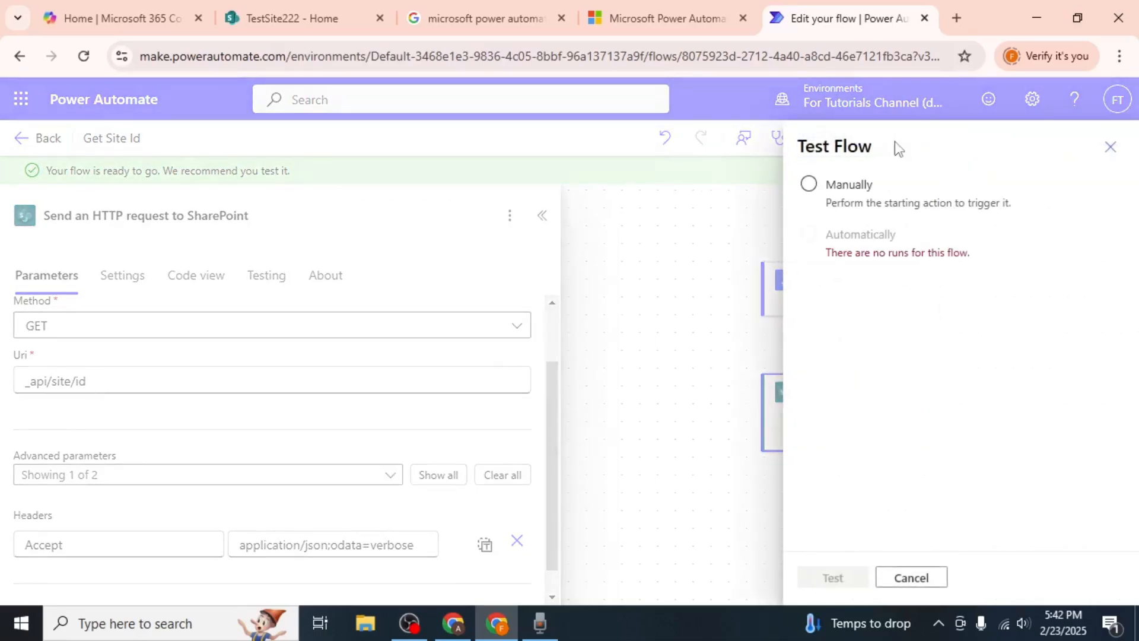
pyautogui.click(808, 184)
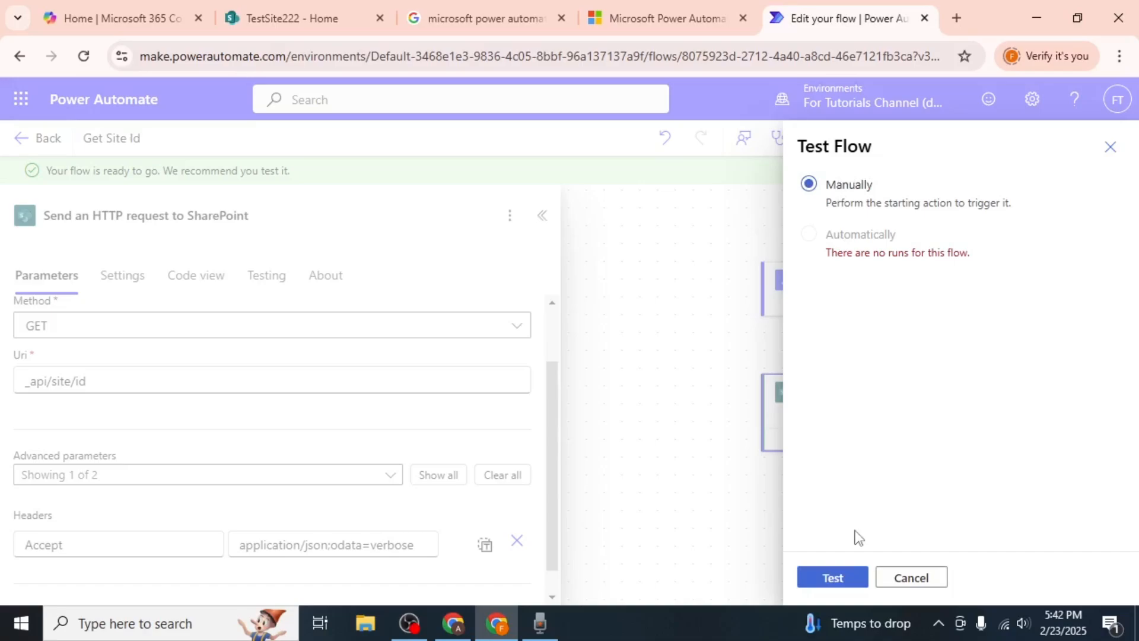
# - Run the test with the SharePoint connection confirmed and go to the flow runs list
pyautogui.click(832, 577)
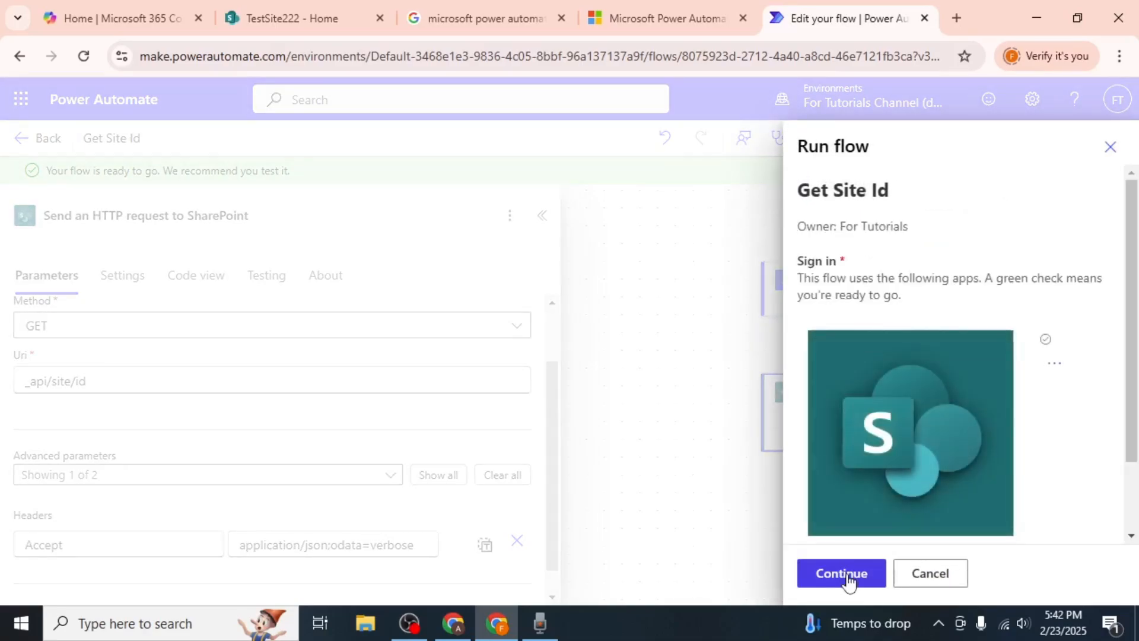
pyautogui.click(840, 572)
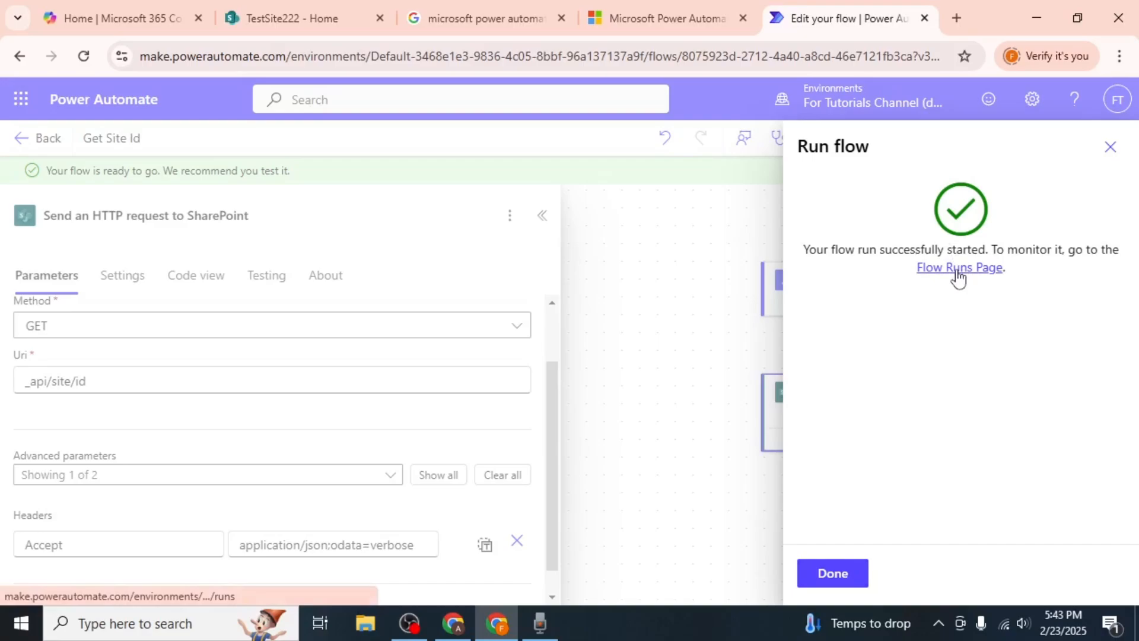
pyautogui.click(959, 267)
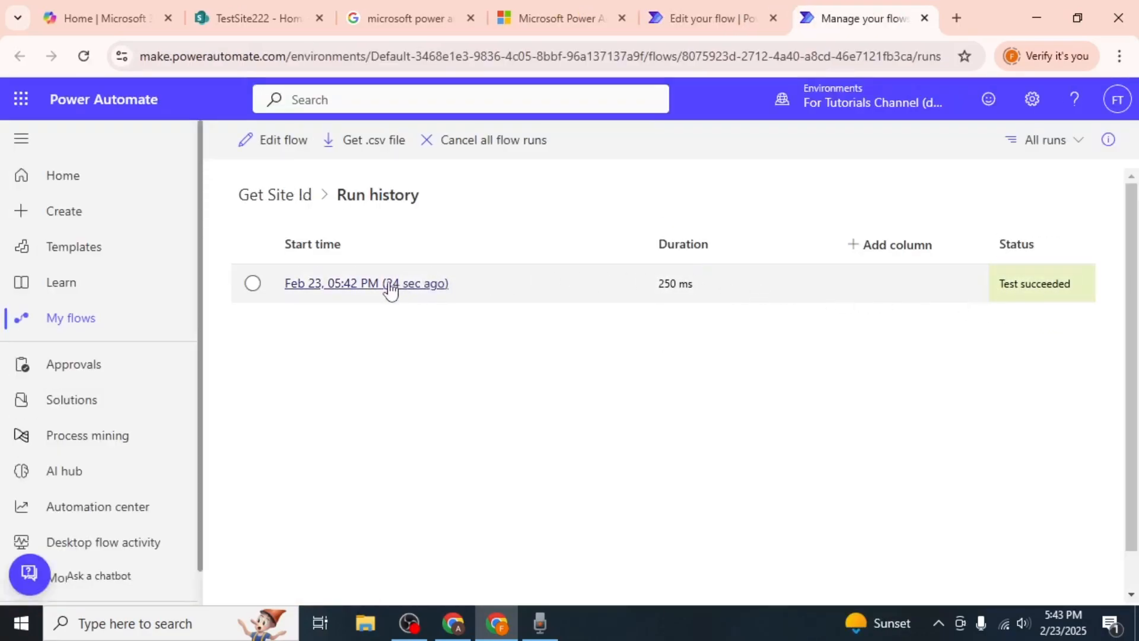
pyautogui.moveTo(367, 282)
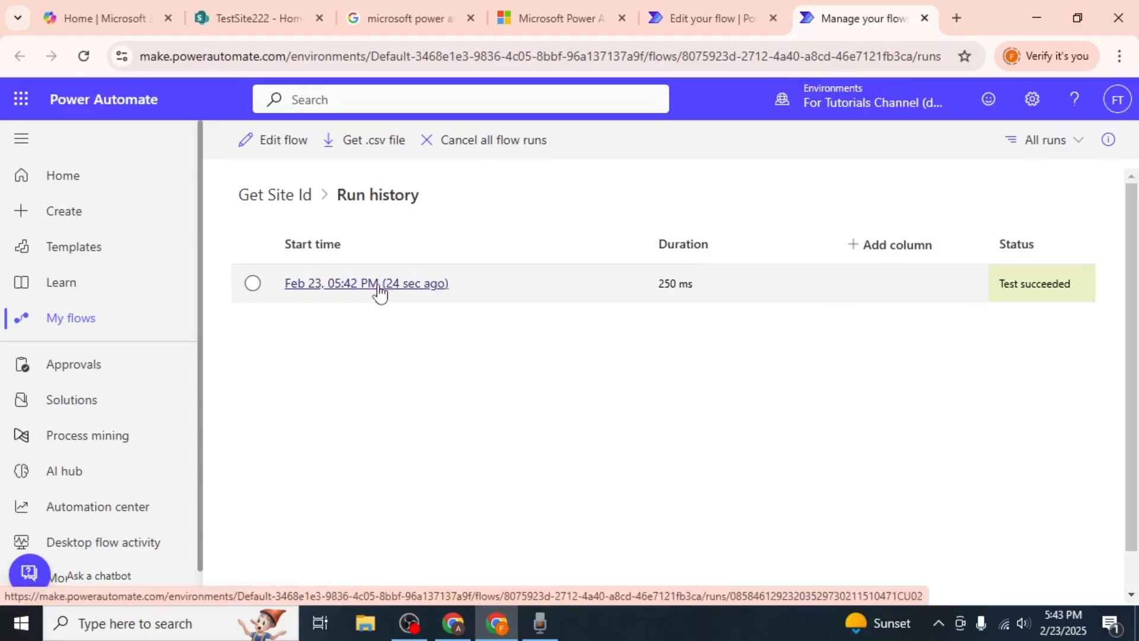
# - View the succeeded run's HTTP action output and select the site Id in the response body
pyautogui.click(367, 284)
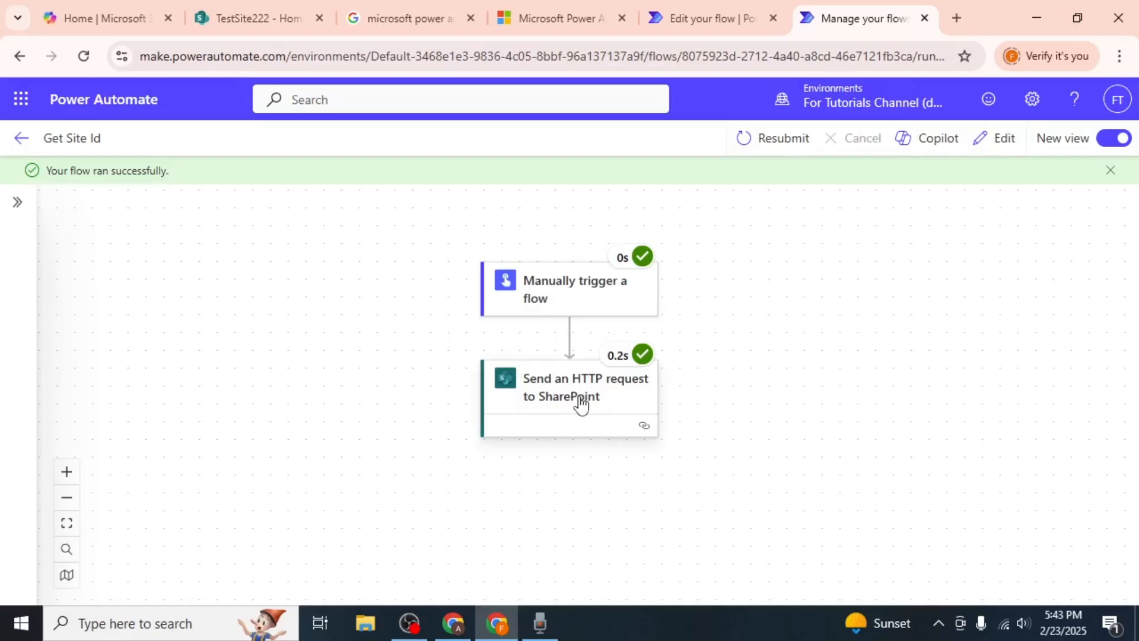
pyautogui.click(585, 387)
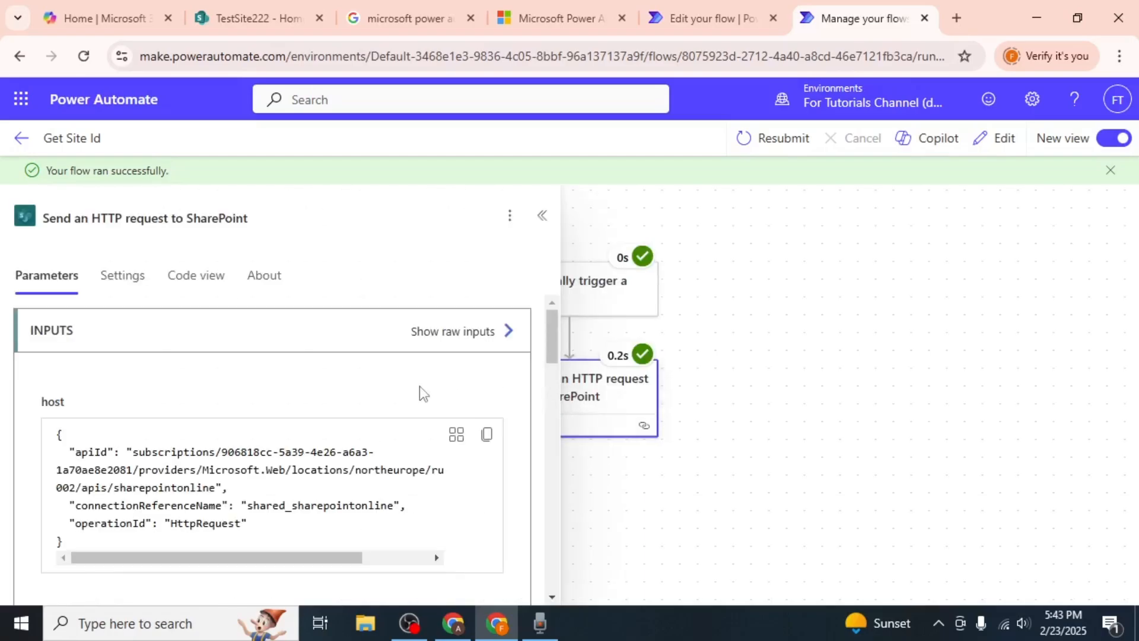
pyautogui.scroll(-3)
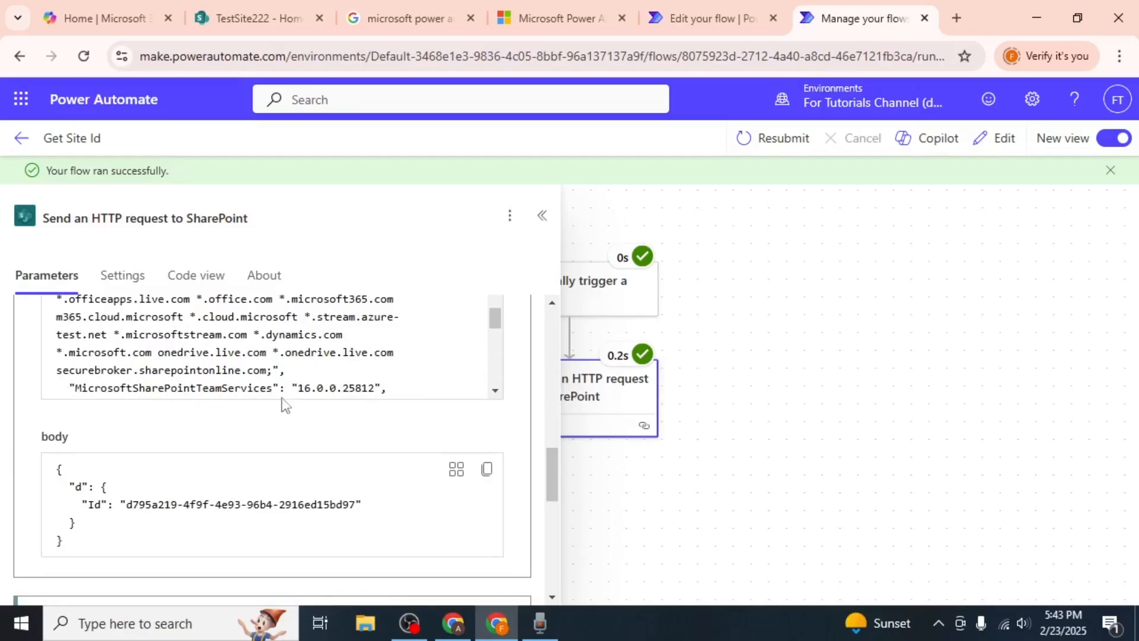
pyautogui.moveTo(173, 458)
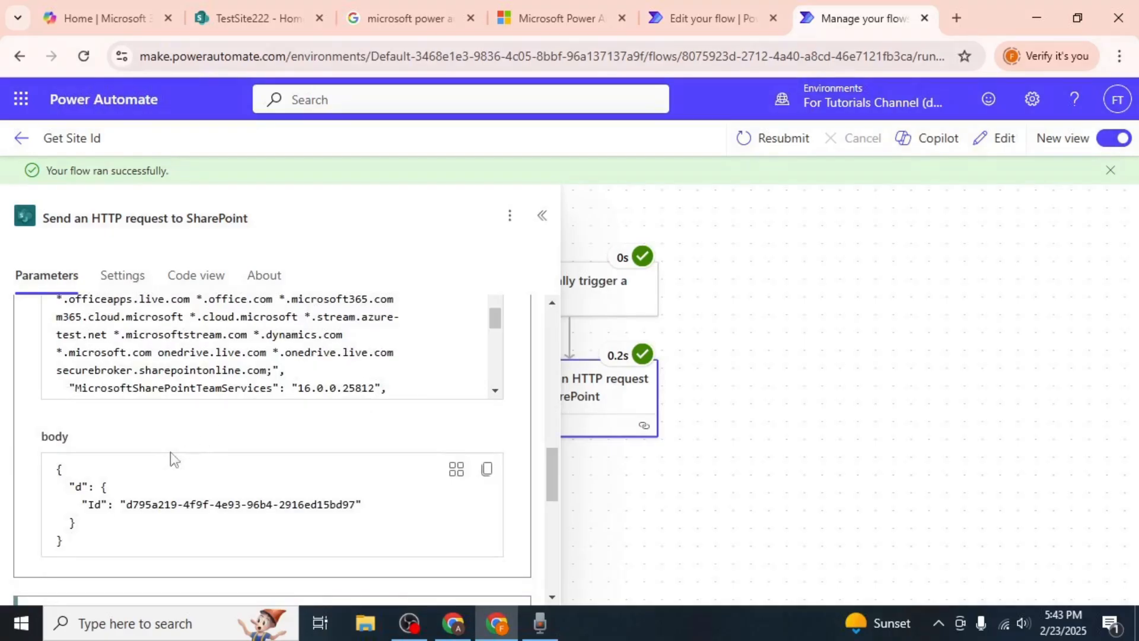
pyautogui.moveTo(99, 507)
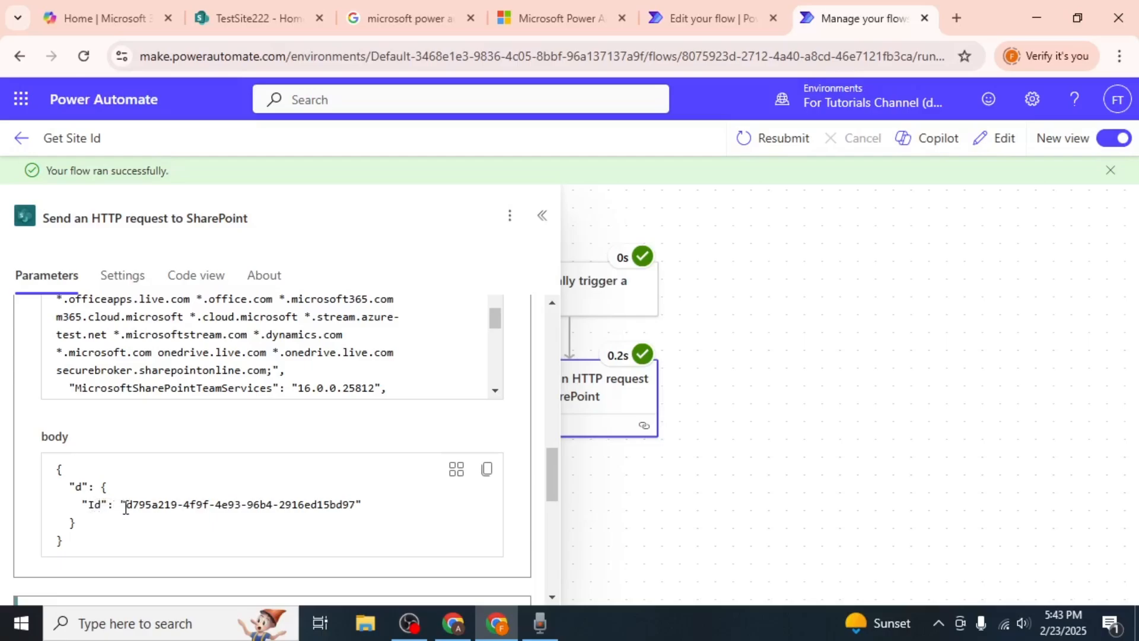
pyautogui.moveTo(124, 504); pyautogui.dragTo(308, 505)
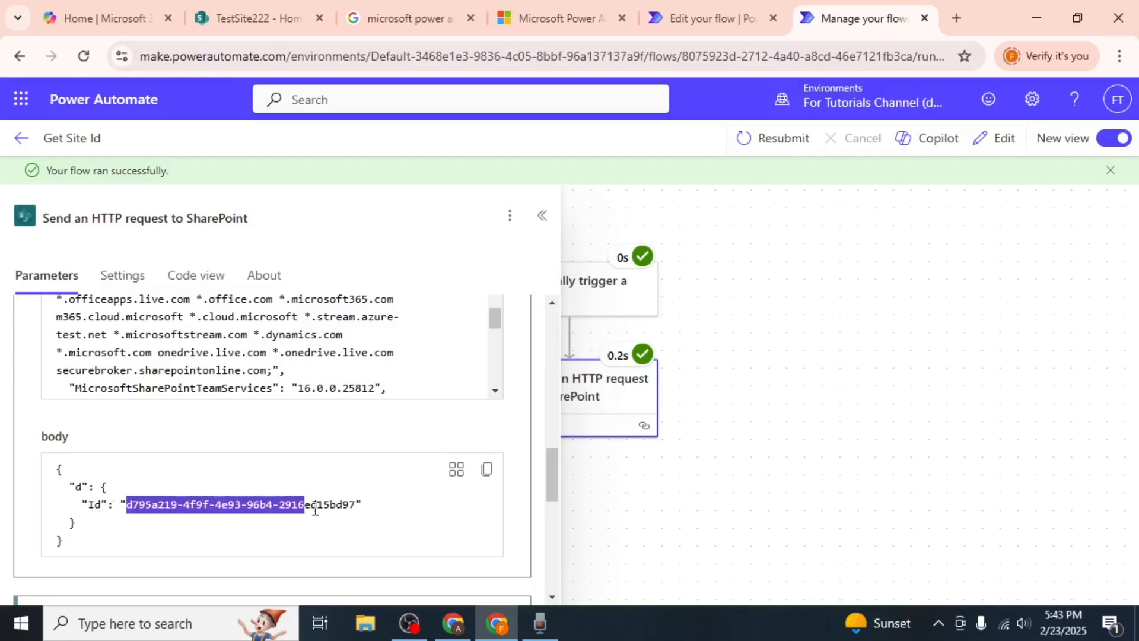